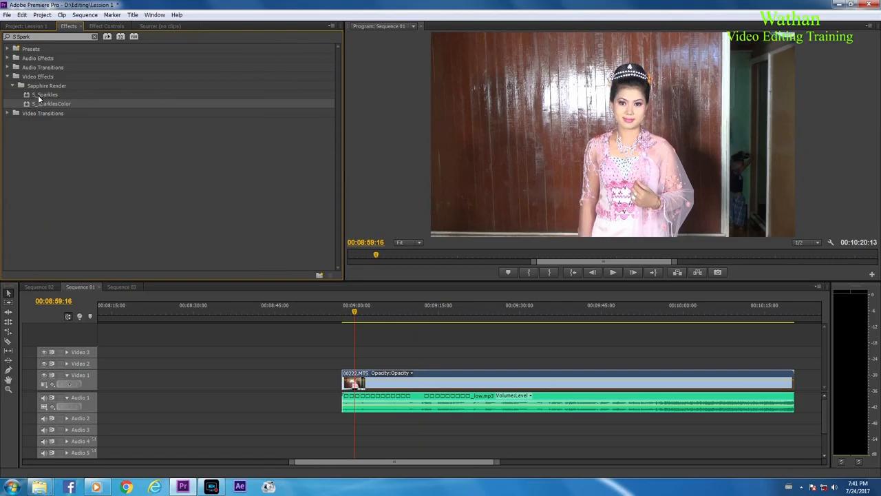
{"action": "mouse_move", "coordinate": [52, 96]}
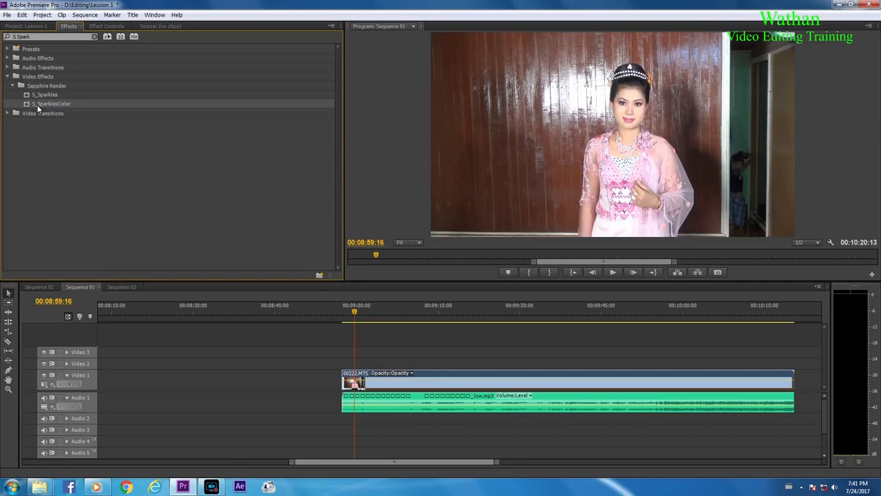
{"action": "mouse_move", "coordinate": [49, 104]}
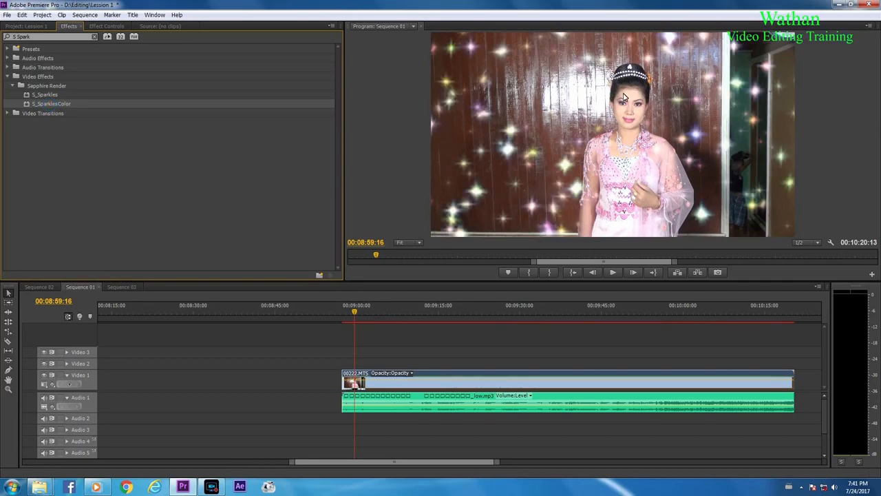
Lower the S_SparklesColor Frequency and Density for fewer sparkles on the shot.
{"action": "left_click", "coordinate": [107, 26]}
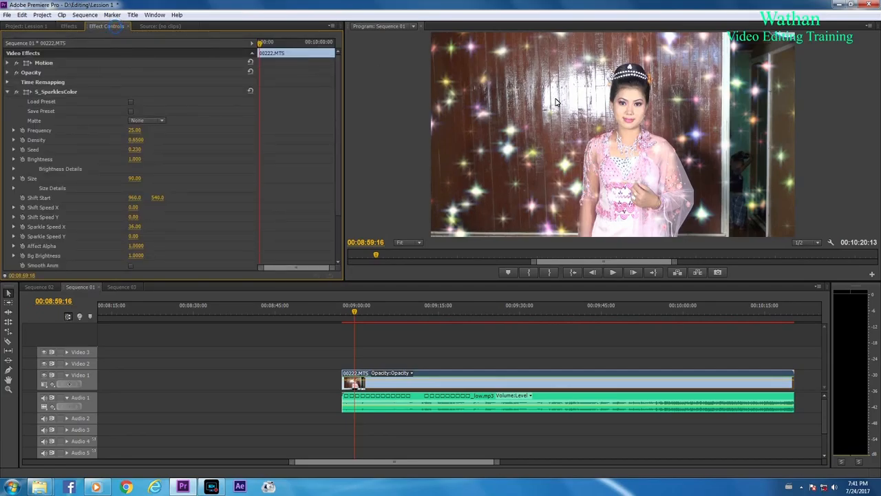
{"action": "left_click", "coordinate": [612, 273]}
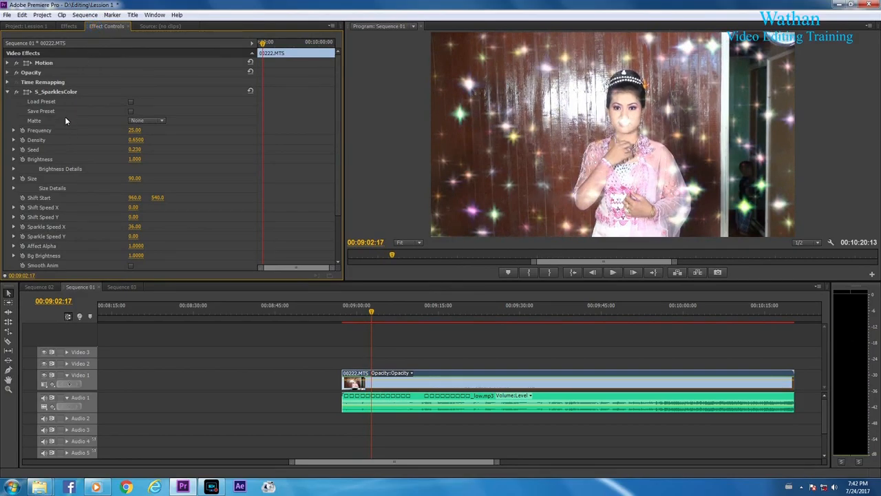
{"action": "mouse_move", "coordinate": [54, 91]}
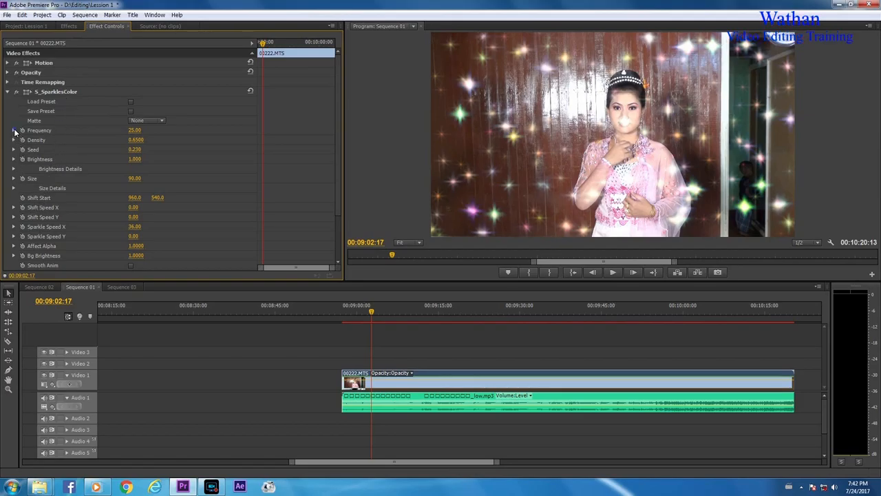
{"action": "left_click", "coordinate": [14, 129]}
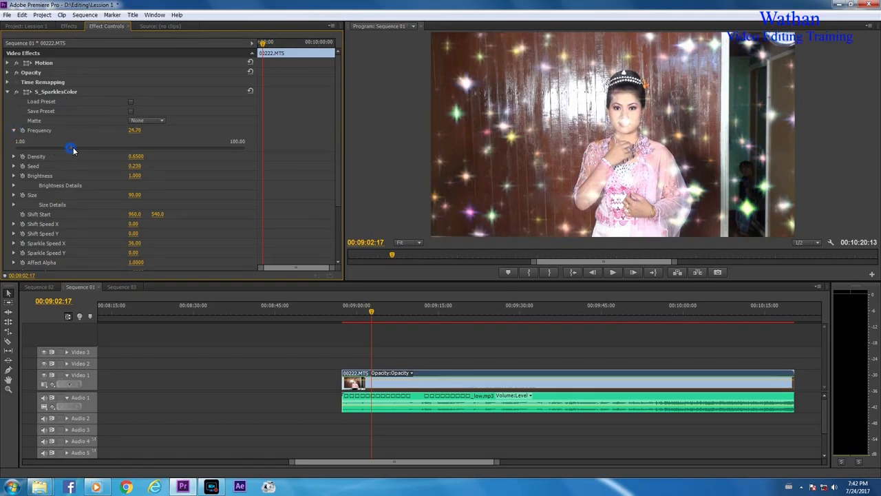
{"action": "left_click_drag", "start_coordinate": [72, 148], "coordinate": [83, 149]}
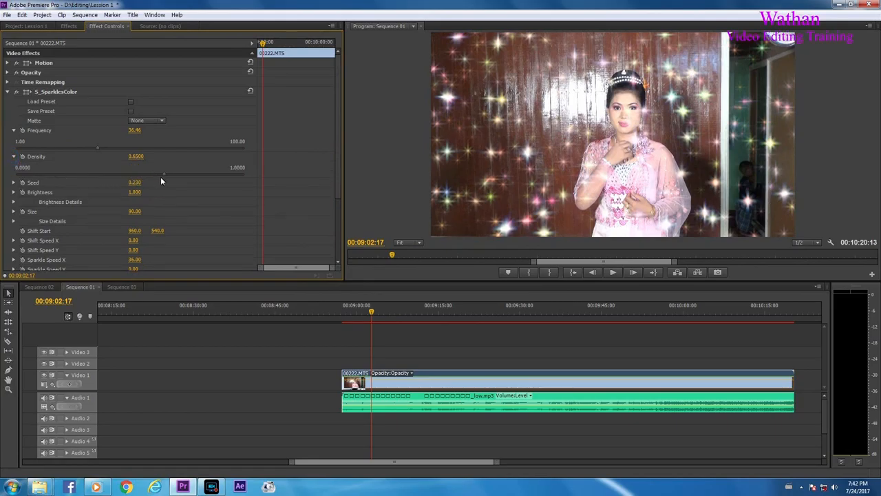
{"action": "left_click_drag", "start_coordinate": [158, 168], "coordinate": [146, 168]}
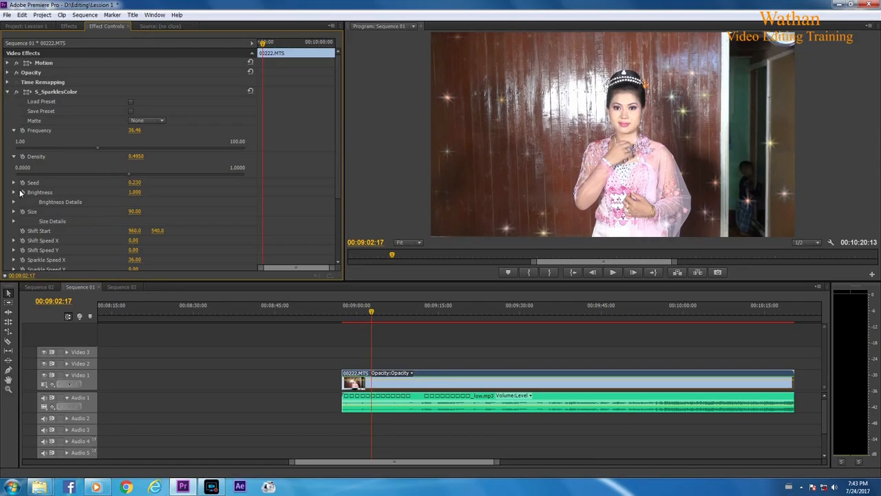
{"action": "mouse_move", "coordinate": [39, 197]}
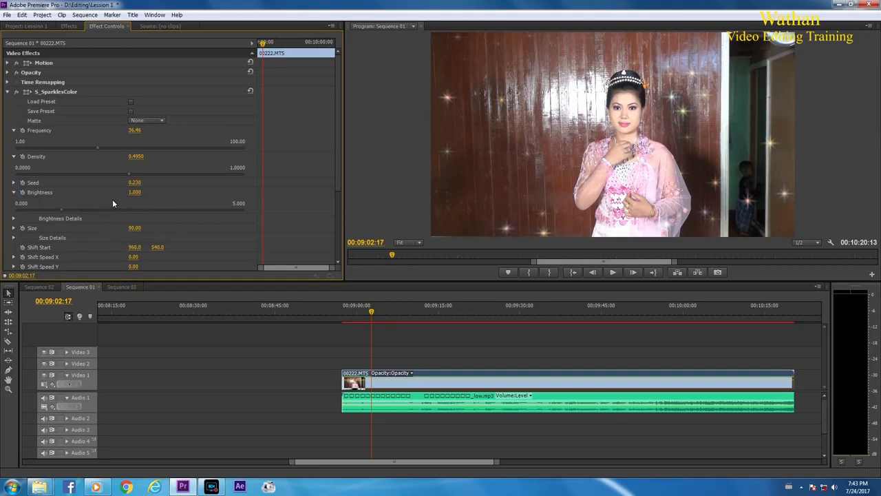
Adjust the sparkle Brightness for a subtler look.
{"action": "left_click_drag", "start_coordinate": [62, 210], "coordinate": [60, 210]}
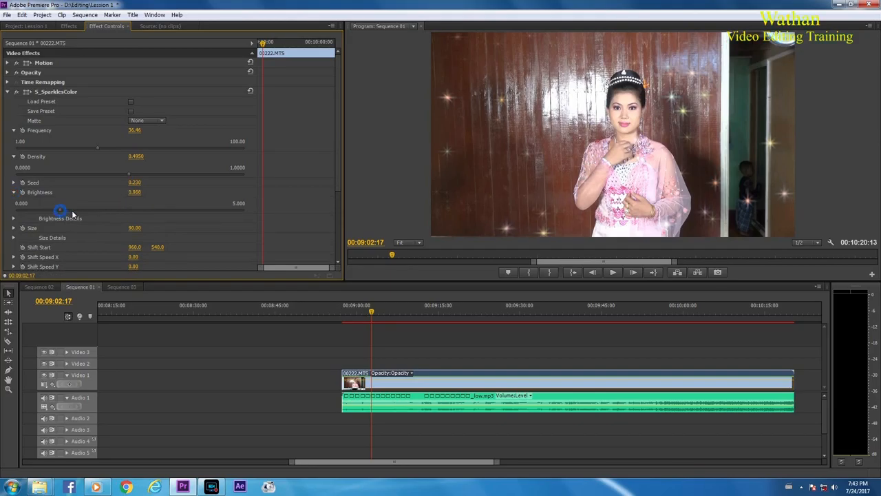
{"action": "left_click_drag", "start_coordinate": [68, 204], "coordinate": [130, 203]}
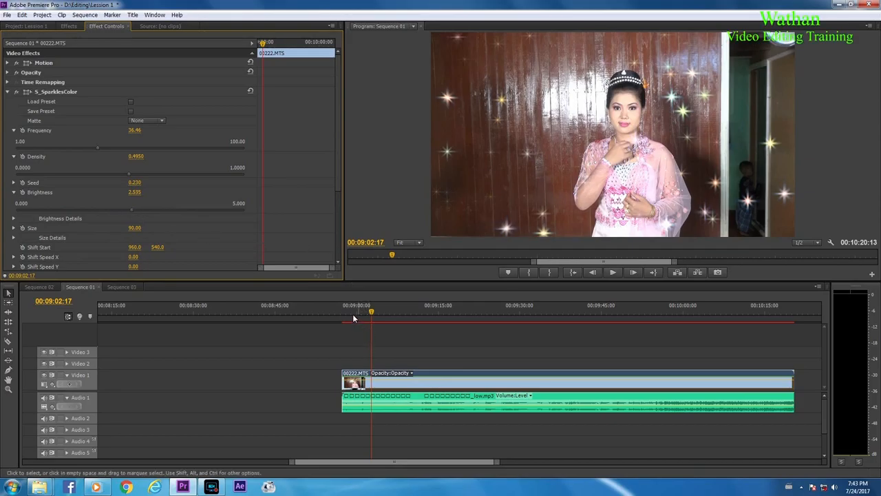
Play the clip from its start to preview the tuned sparkles, then stop playback.
{"action": "left_click", "coordinate": [343, 311]}
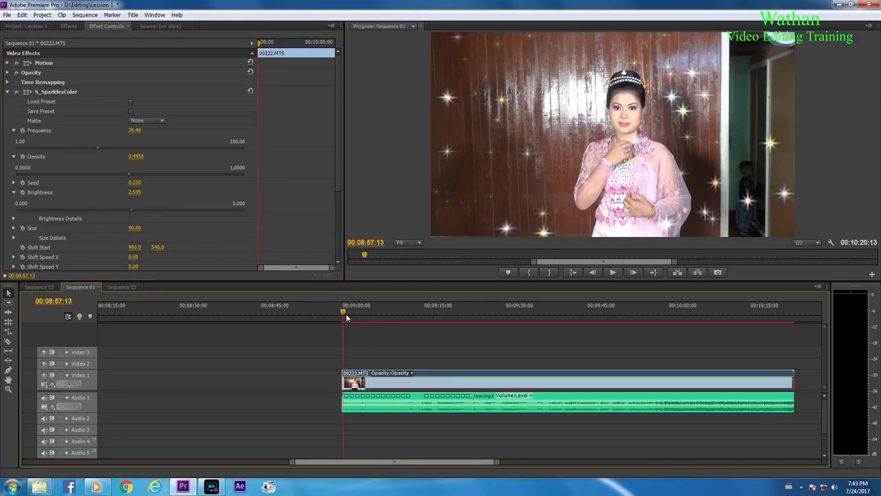
{"action": "left_click", "coordinate": [611, 272]}
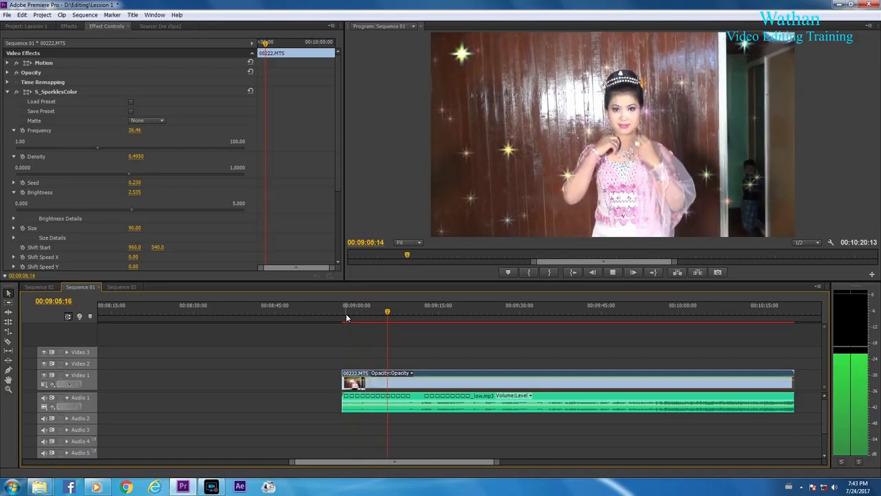
{"action": "left_click", "coordinate": [347, 309]}
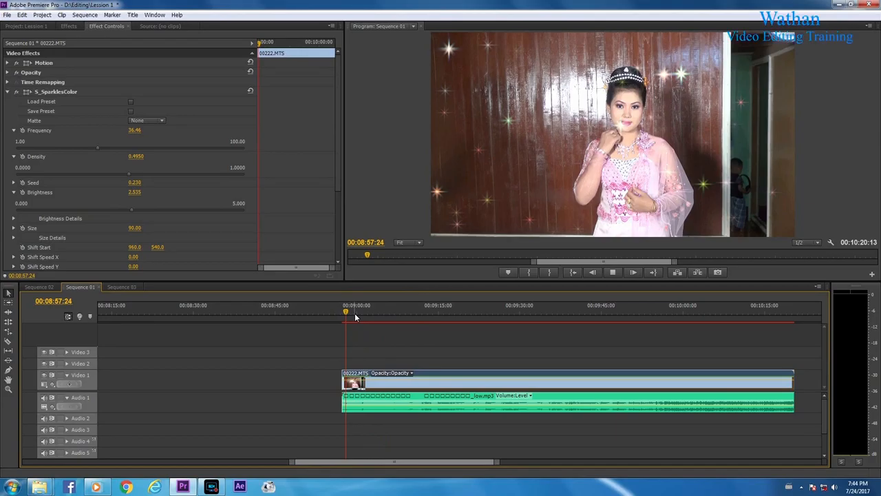